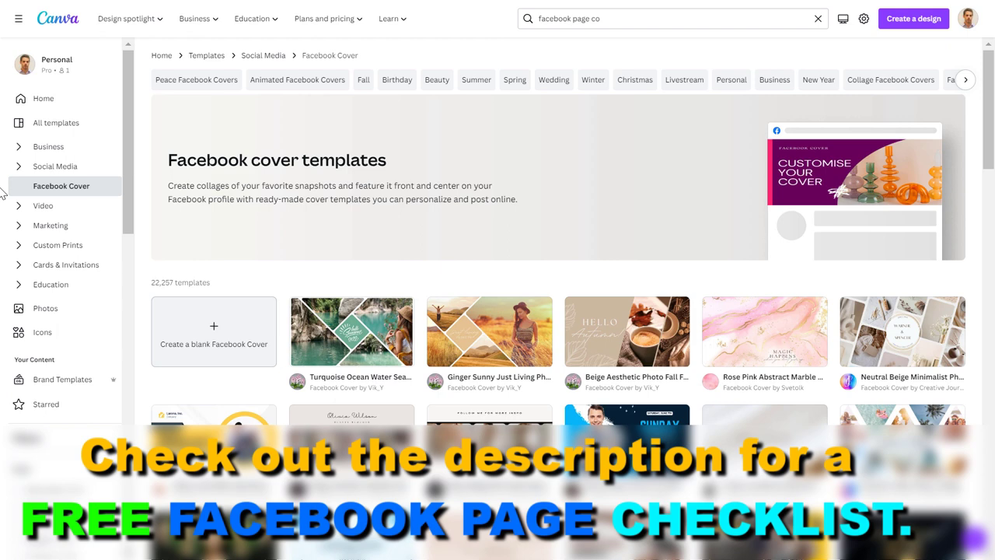
mouse_move(523, 184)
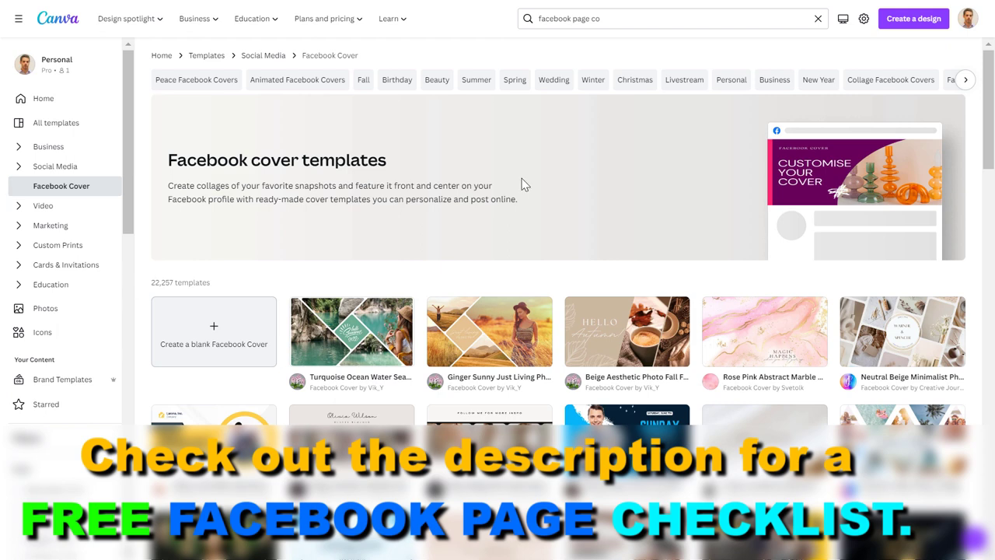
Clear the previous query from the template search box on the Facebook cover page
click(668, 19)
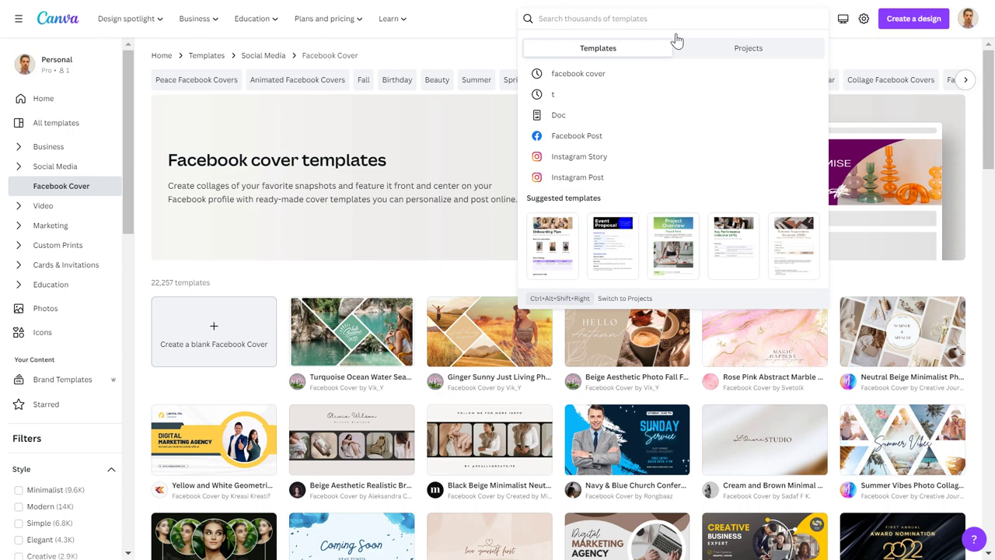
Search the templates for 'facebook cover' to list matching cover designs
text(faceoo)
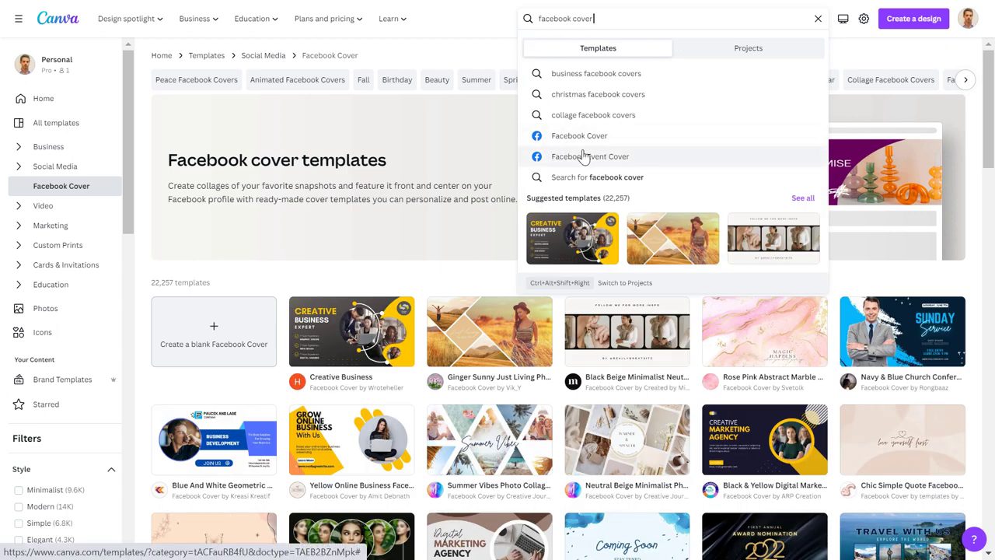
mouse_move(579, 136)
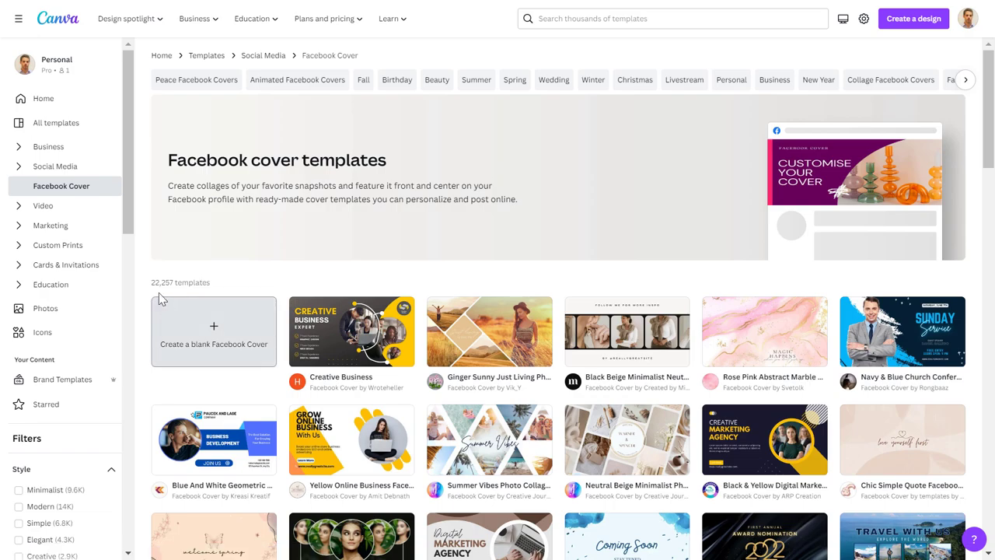
mouse_move(925, 246)
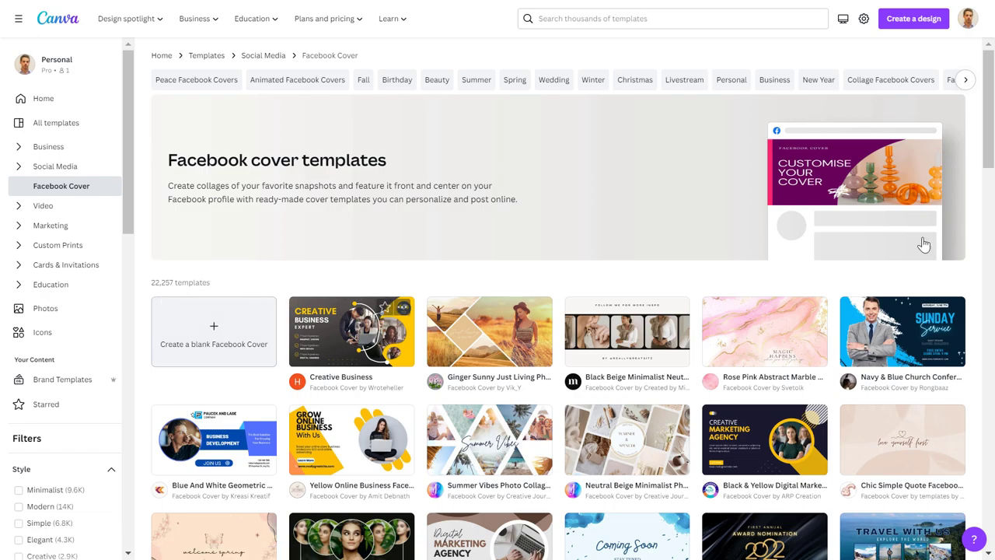
Open the Yellow and White Geometric Business Facebook Cover template in the editor
scroll(down, 3)
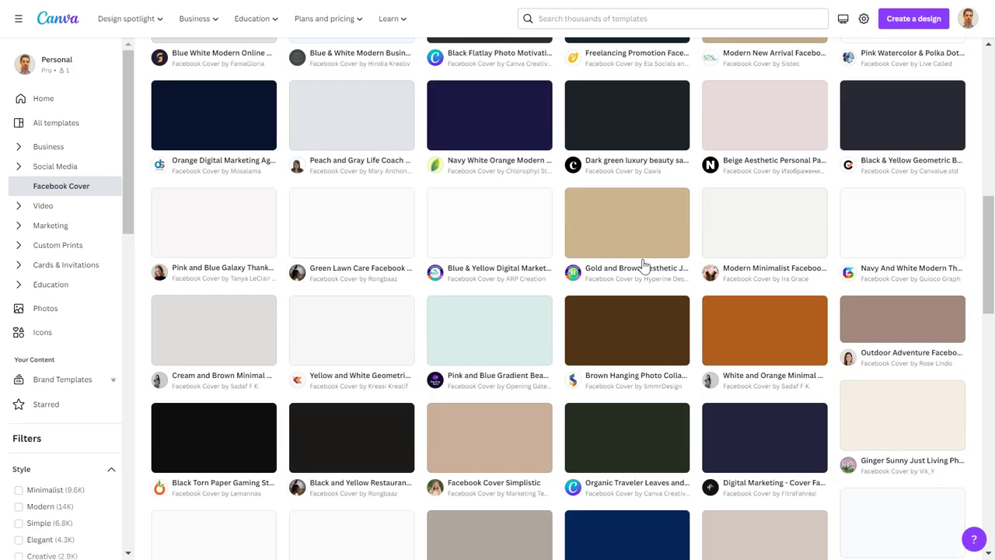
scroll(down, 3)
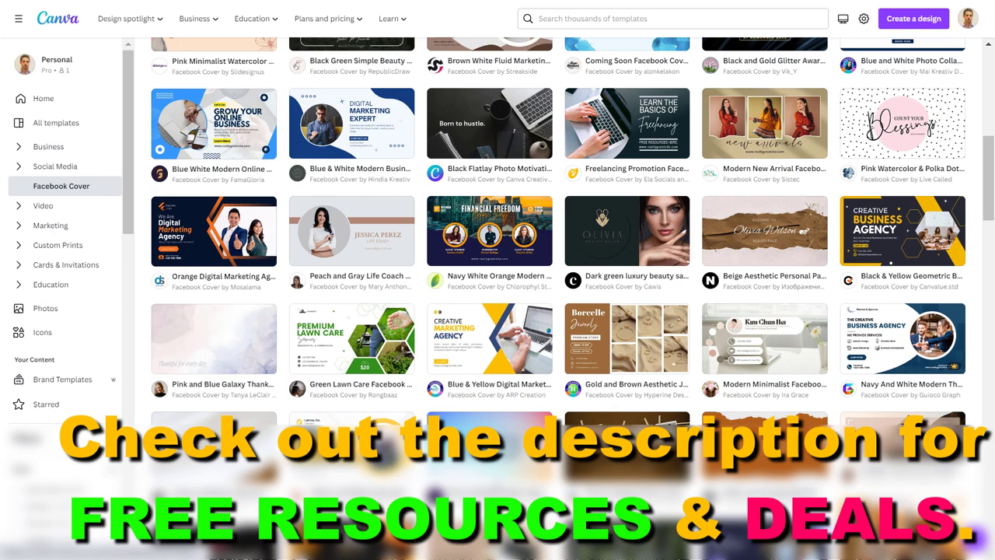
scroll(down, 3)
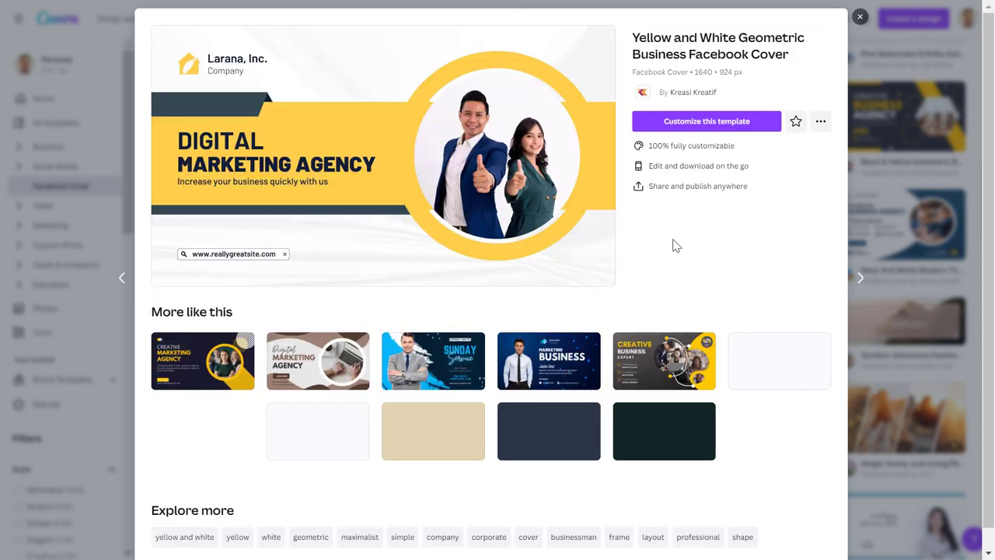
click(706, 121)
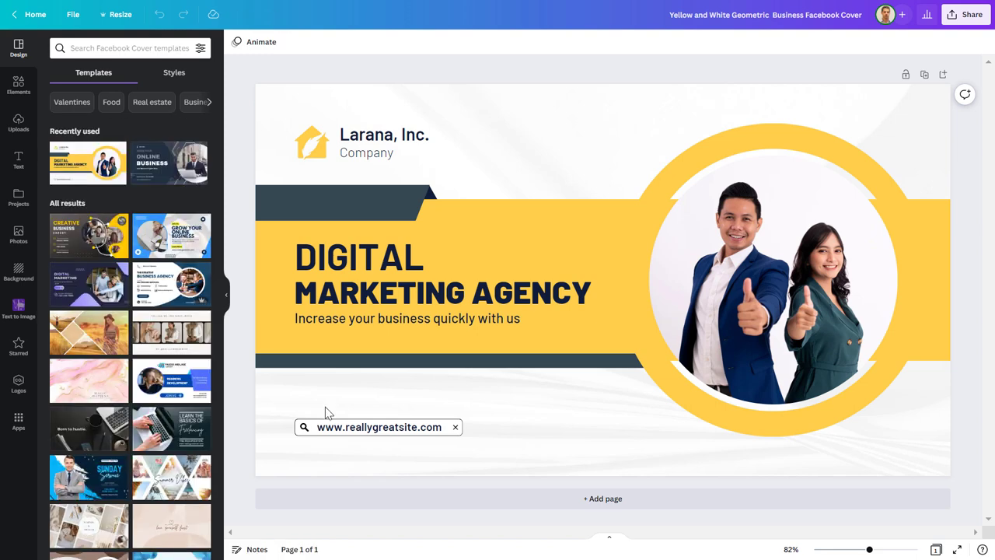
click(723, 298)
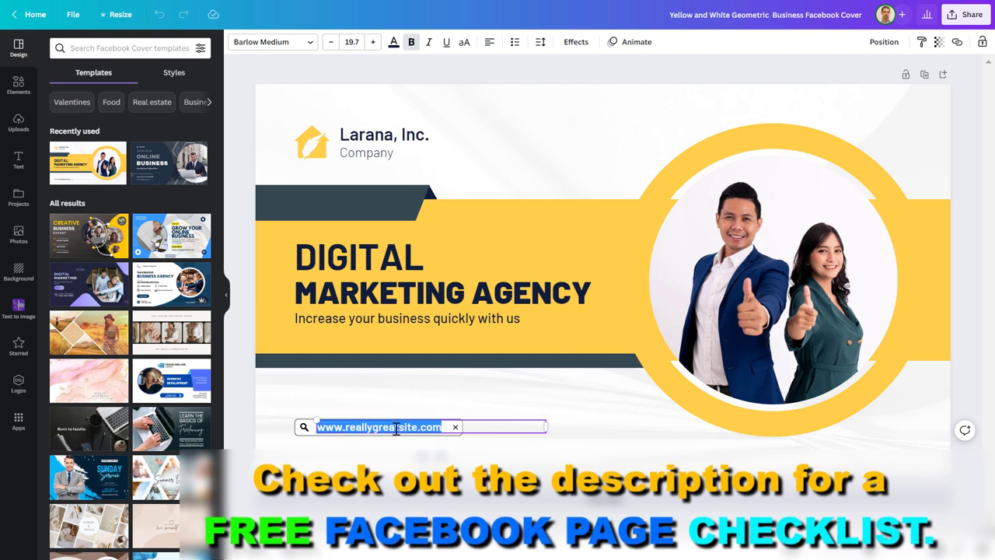
text(www.y)
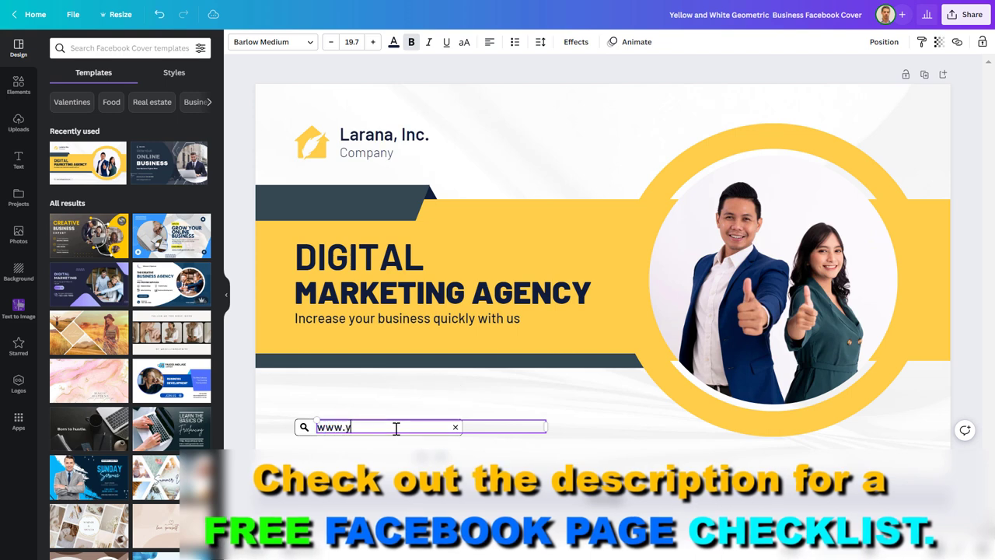